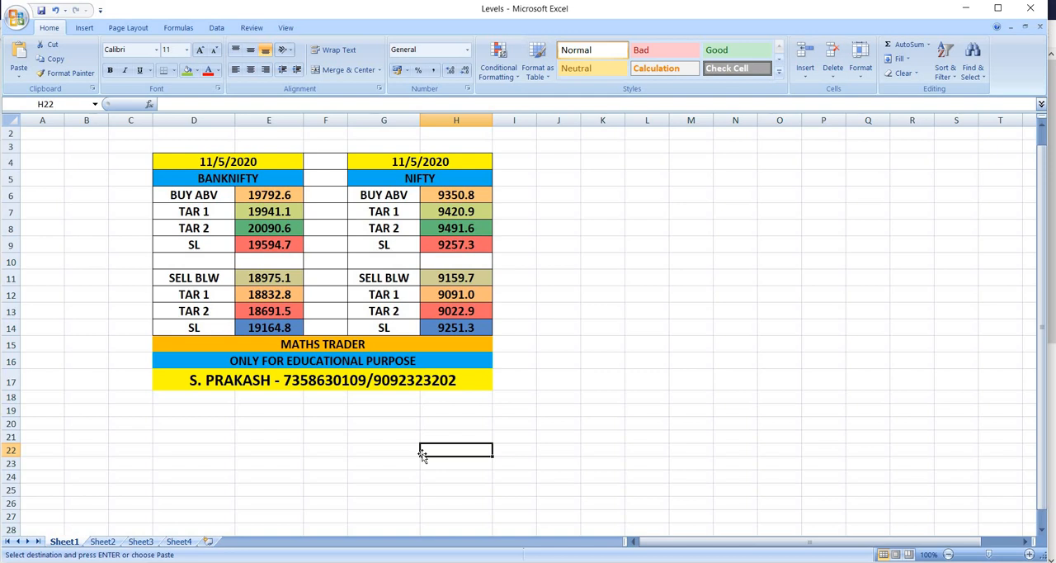
- Switch to Sheet2 to view the 8-5-2020 and 11-5-2020 stocks-to-watch tables
left_click(101, 542)
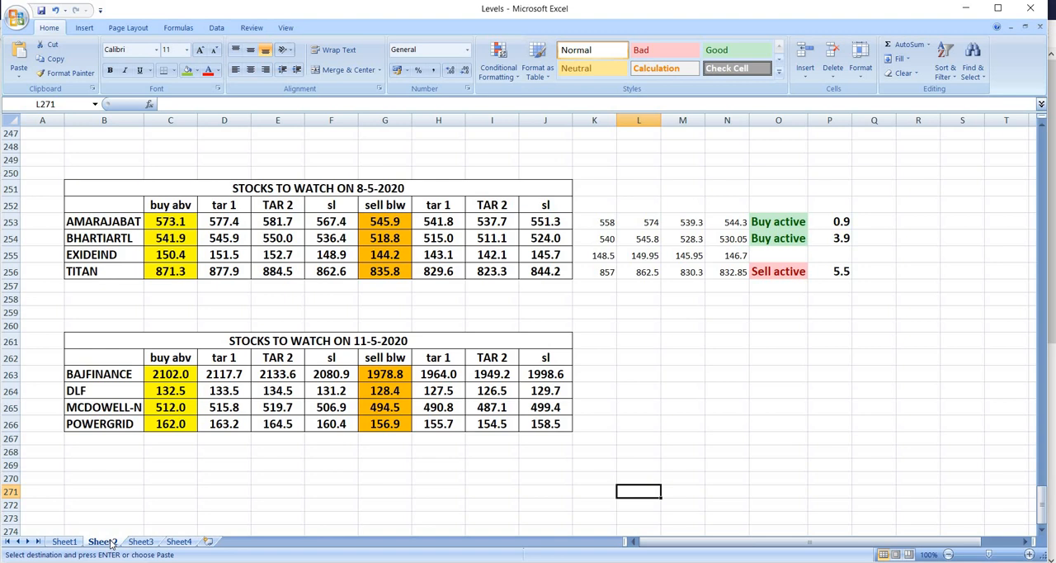
- Switch to Sheet3 to view the 8/5/2020 Bank Nifty and Nifty performance table
left_click(141, 542)
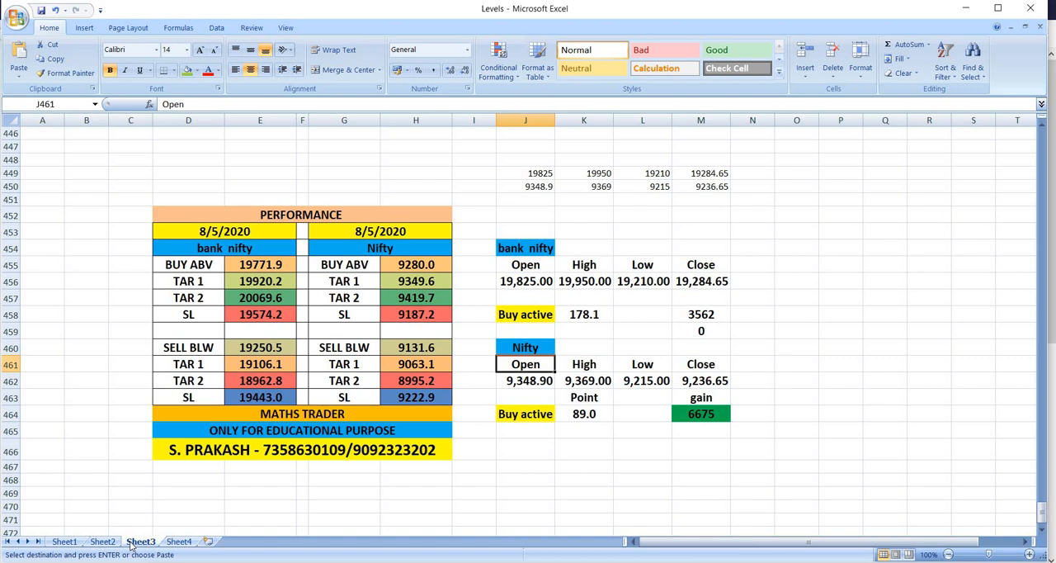